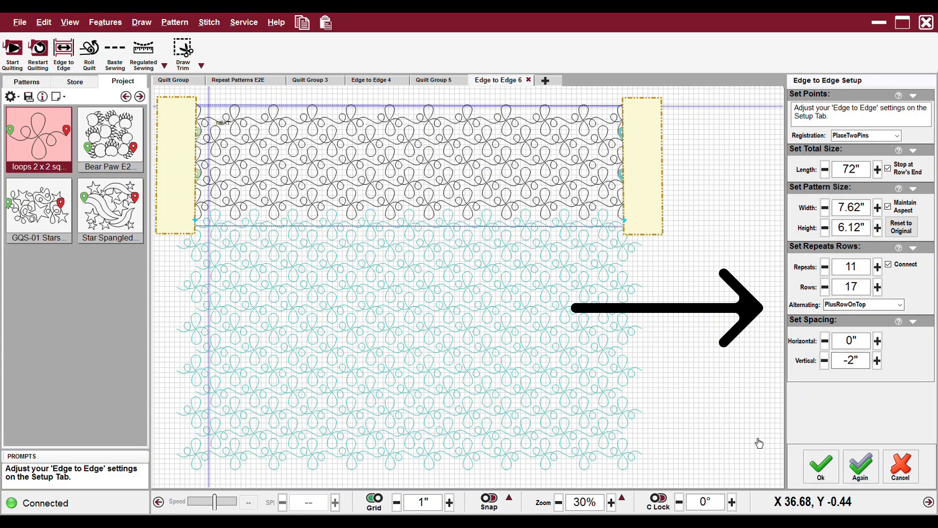
Confirm the edge-to-edge loops layout and zoom out twice to view the whole quilt.
click(821, 466)
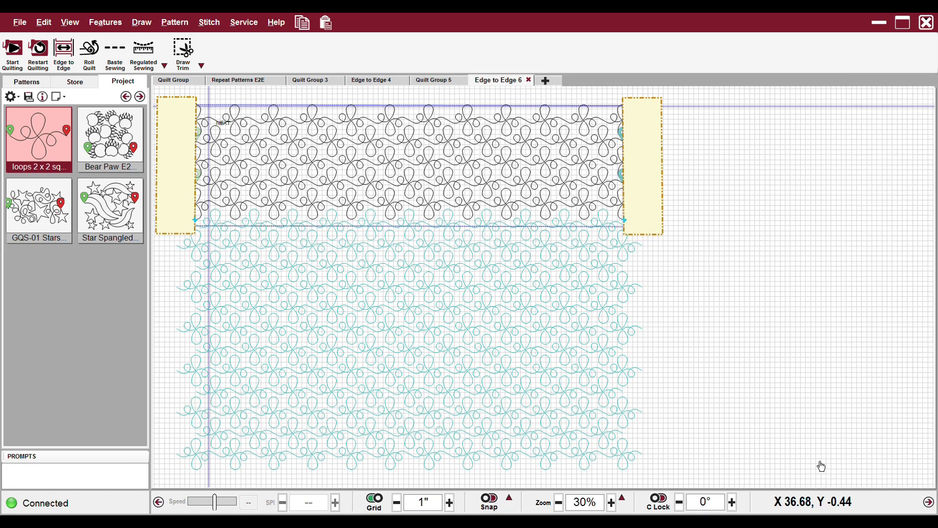
click(563, 503)
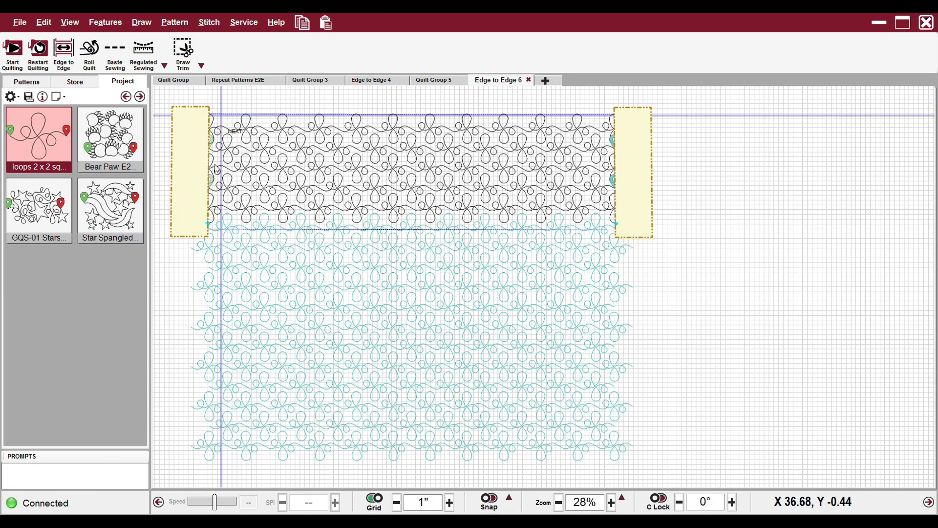
mouse_move(189, 186)
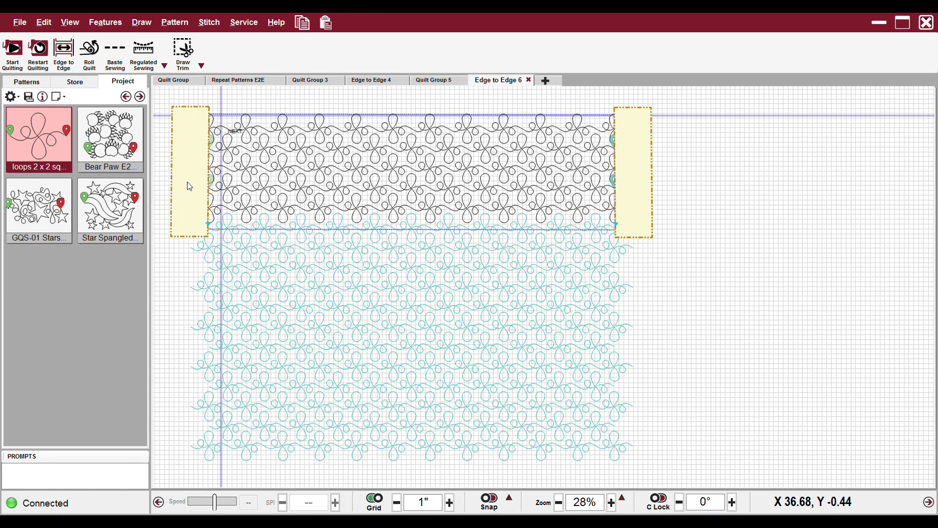
mouse_move(291, 170)
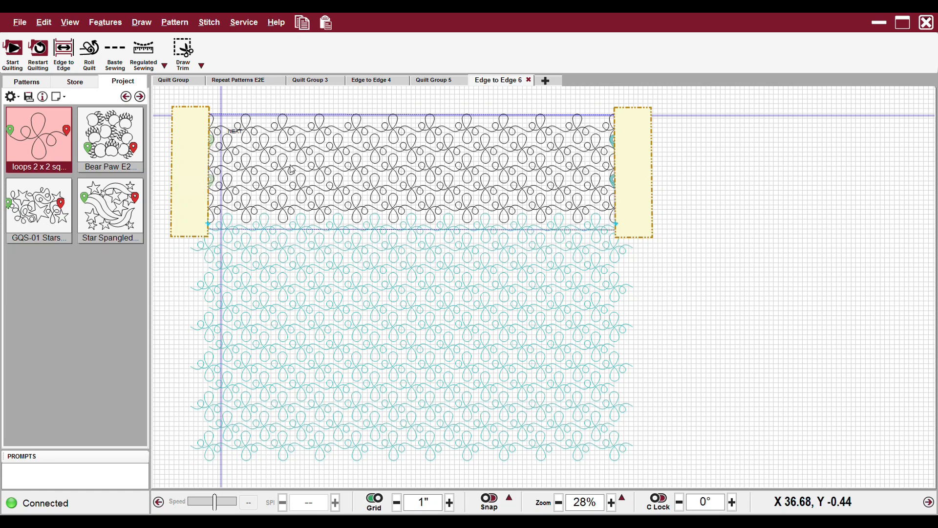
click(562, 502)
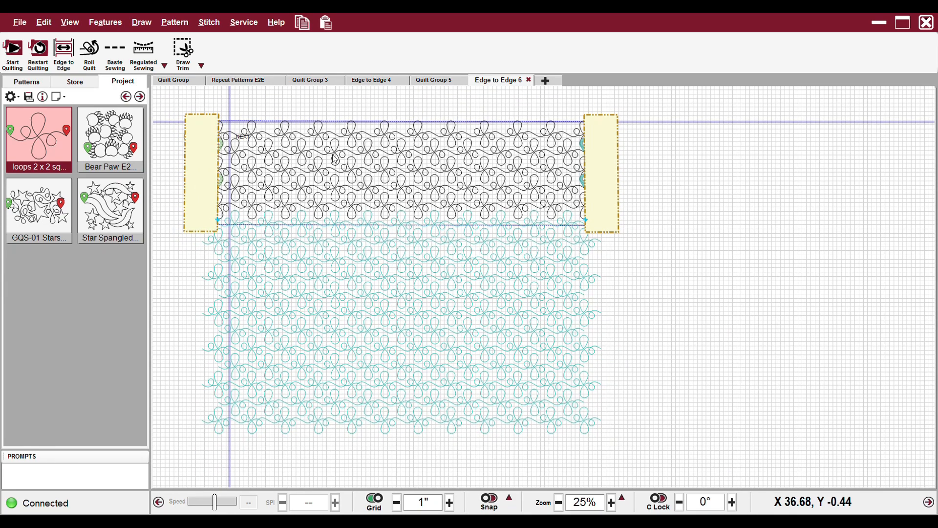